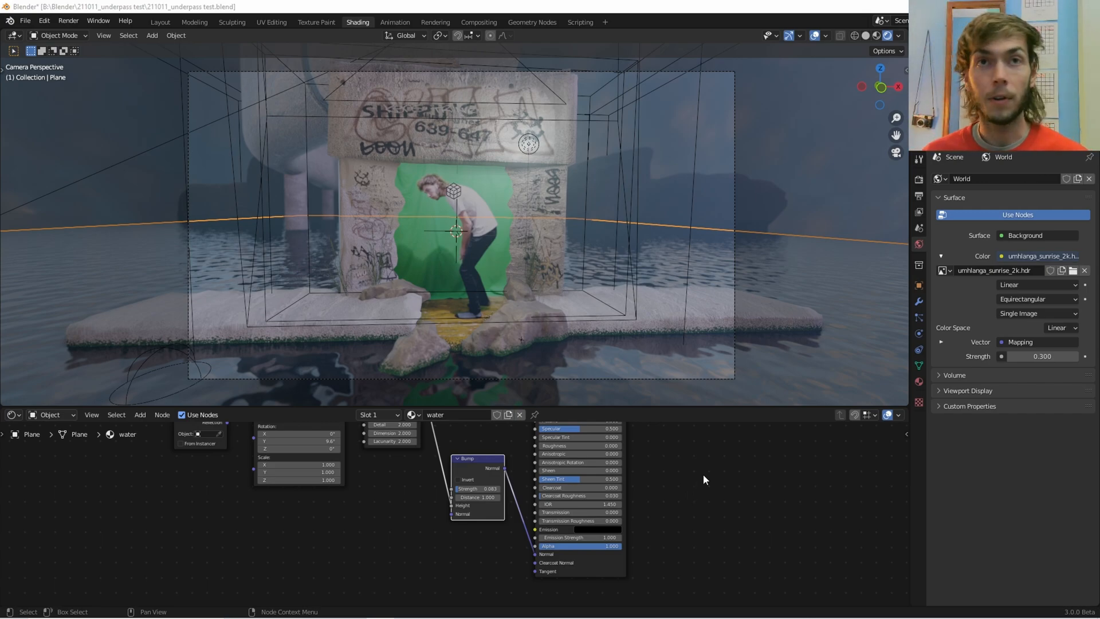
{"action": "mouse_move", "coordinate": [638, 480]}
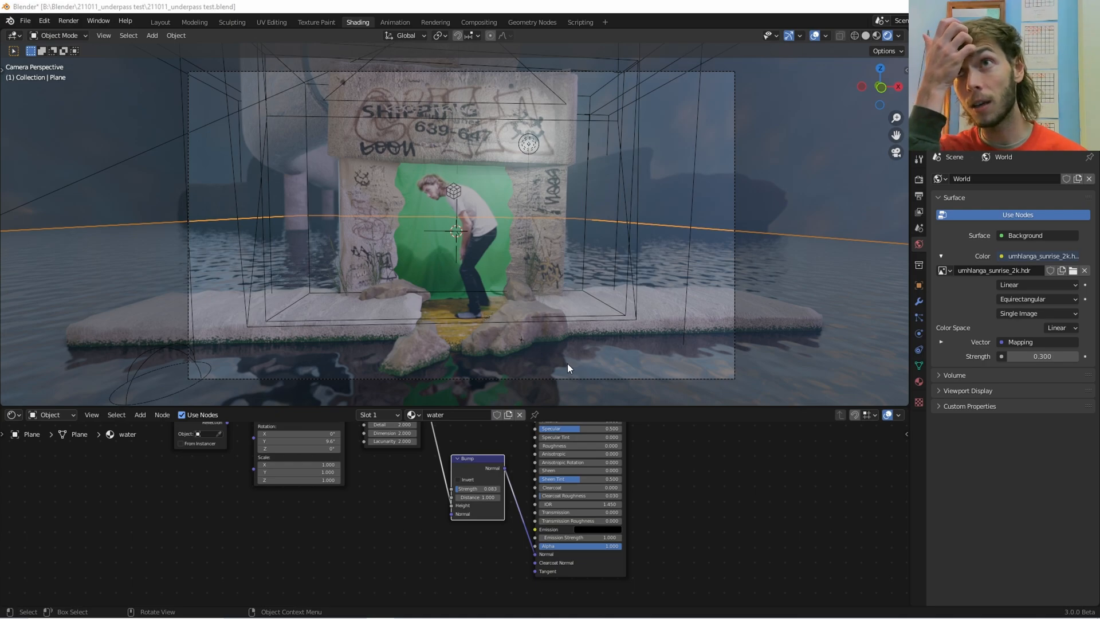
{"action": "mouse_move", "coordinate": [569, 368]}
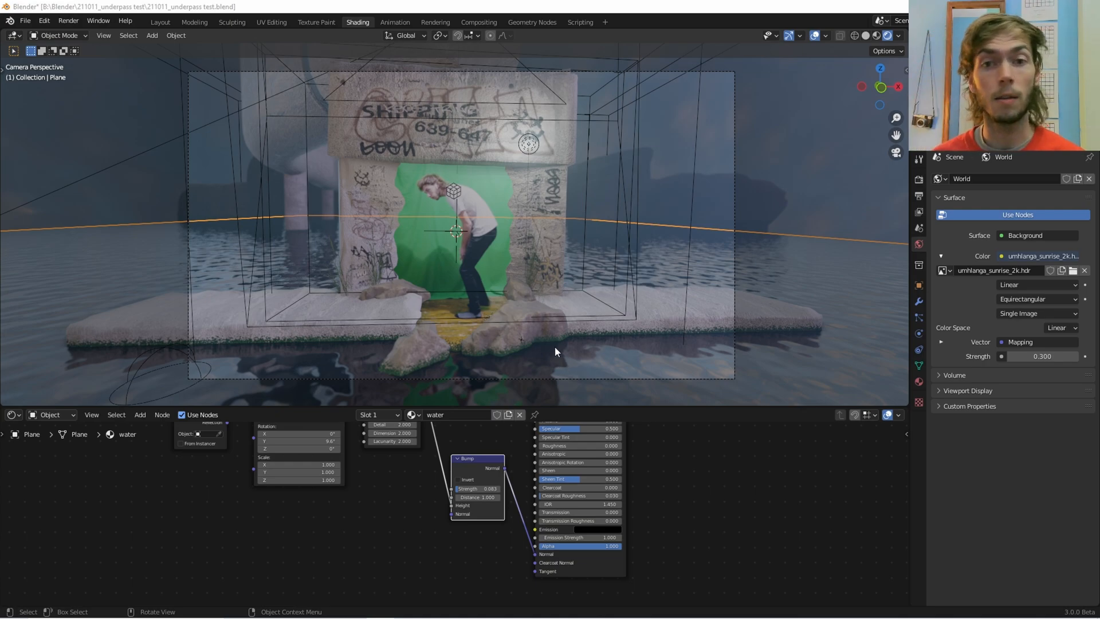
{"action": "mouse_move", "coordinate": [569, 407]}
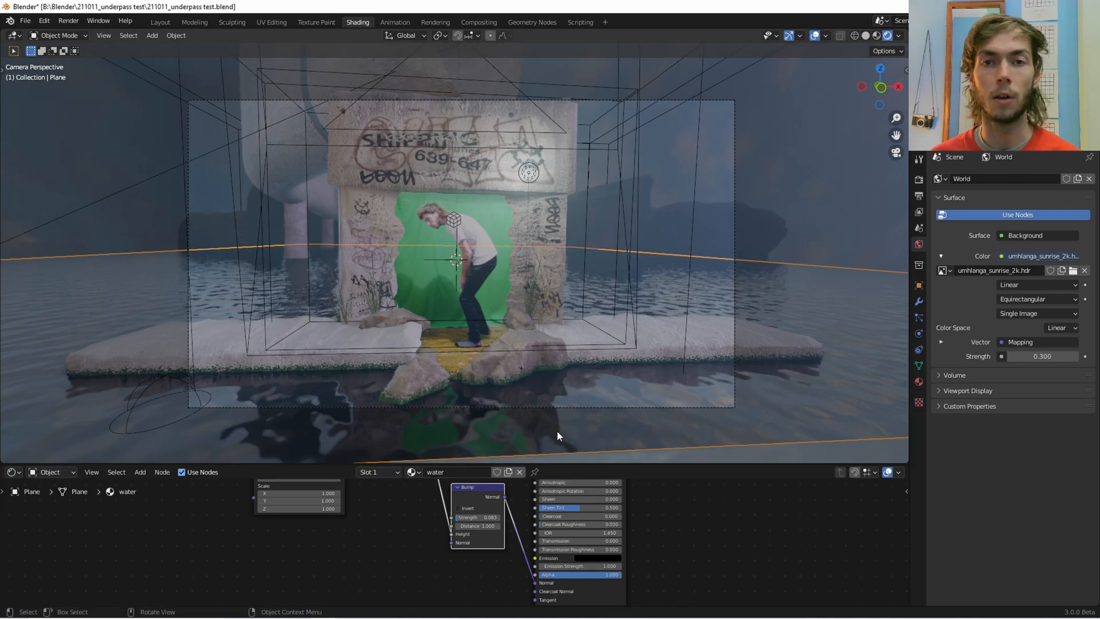
{"action": "mouse_move", "coordinate": [548, 377]}
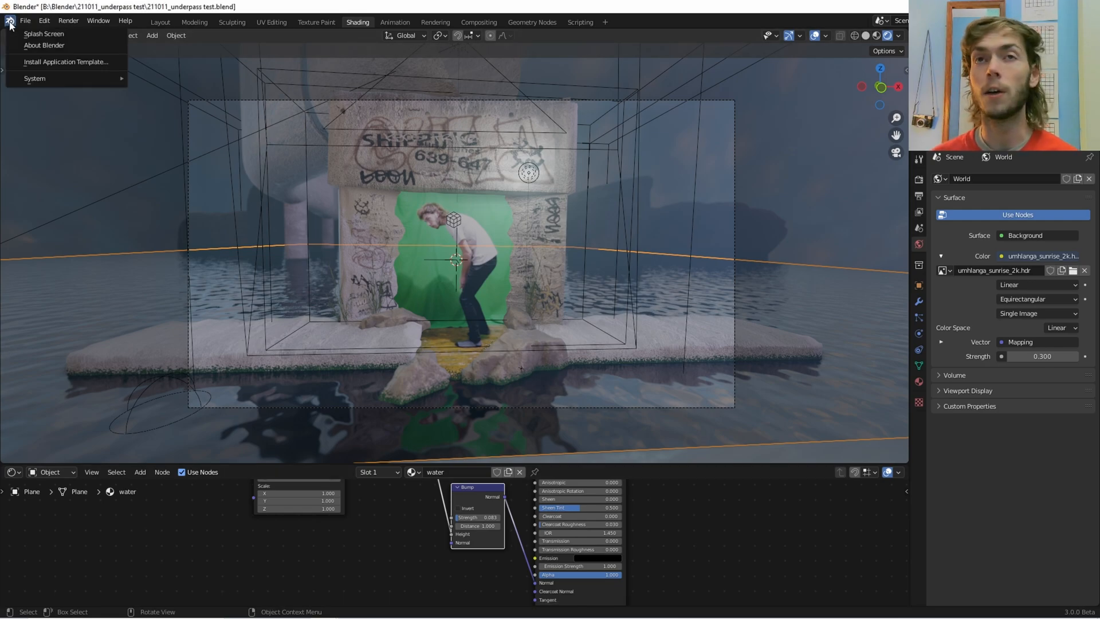
Step: Show the Blender version splash screen and dismiss it
{"action": "left_click", "coordinate": [43, 33]}
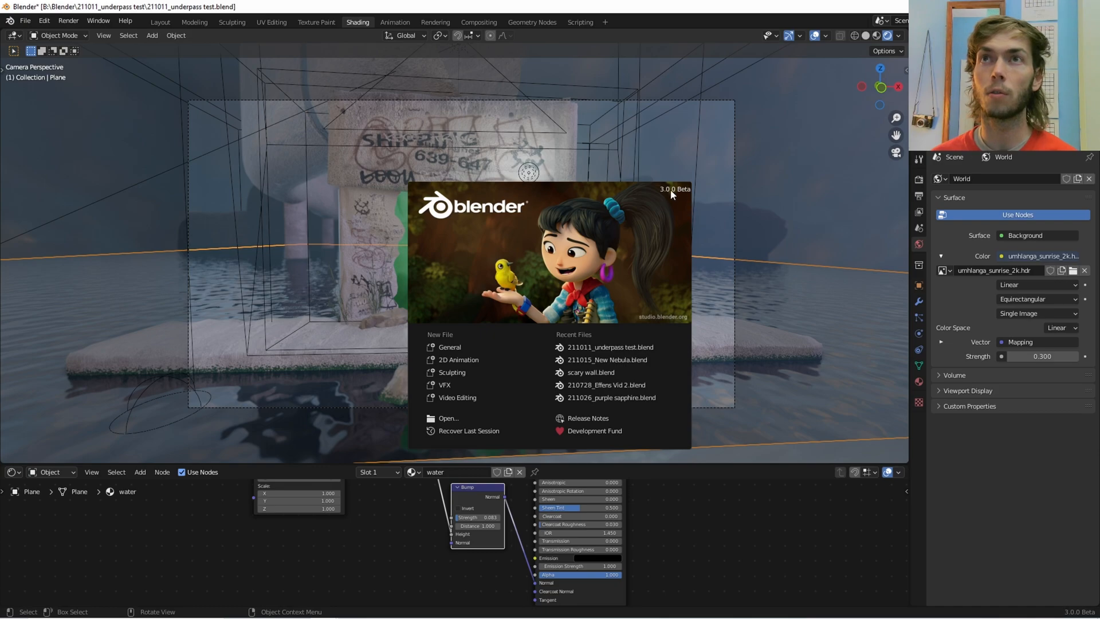
{"action": "left_click", "coordinate": [495, 423]}
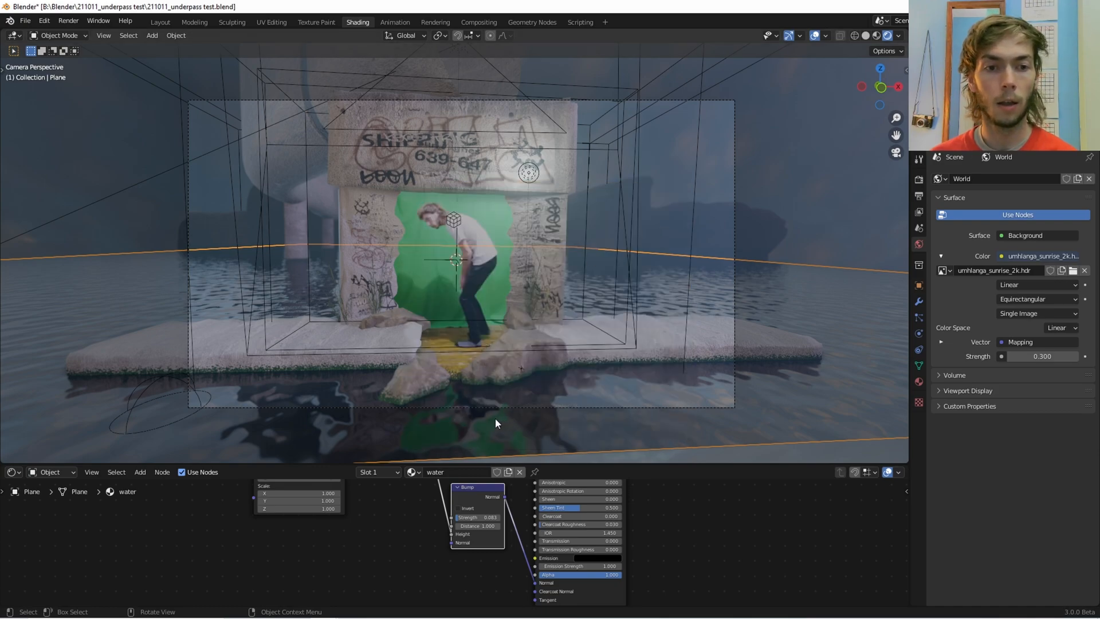
{"action": "mouse_move", "coordinate": [489, 424]}
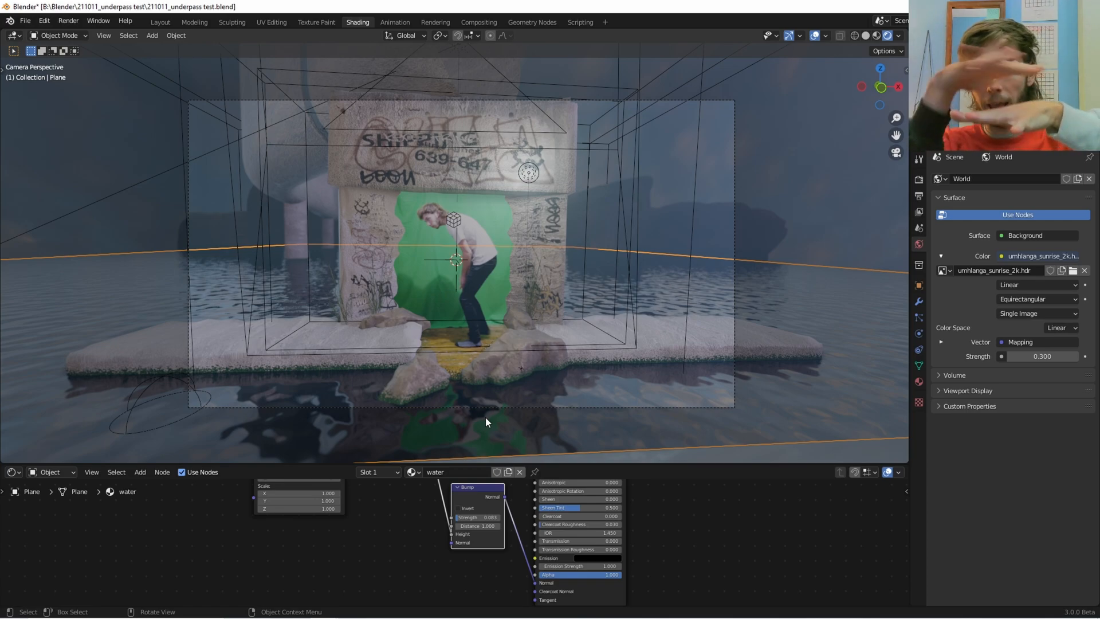
{"action": "mouse_move", "coordinate": [482, 427]}
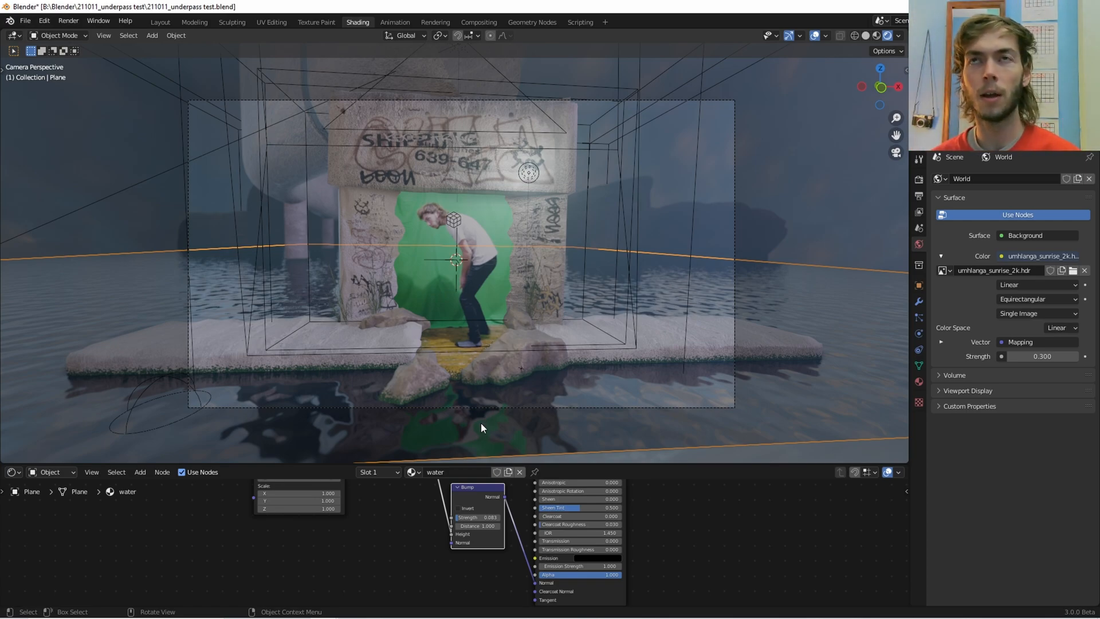
{"action": "mouse_move", "coordinate": [479, 426]}
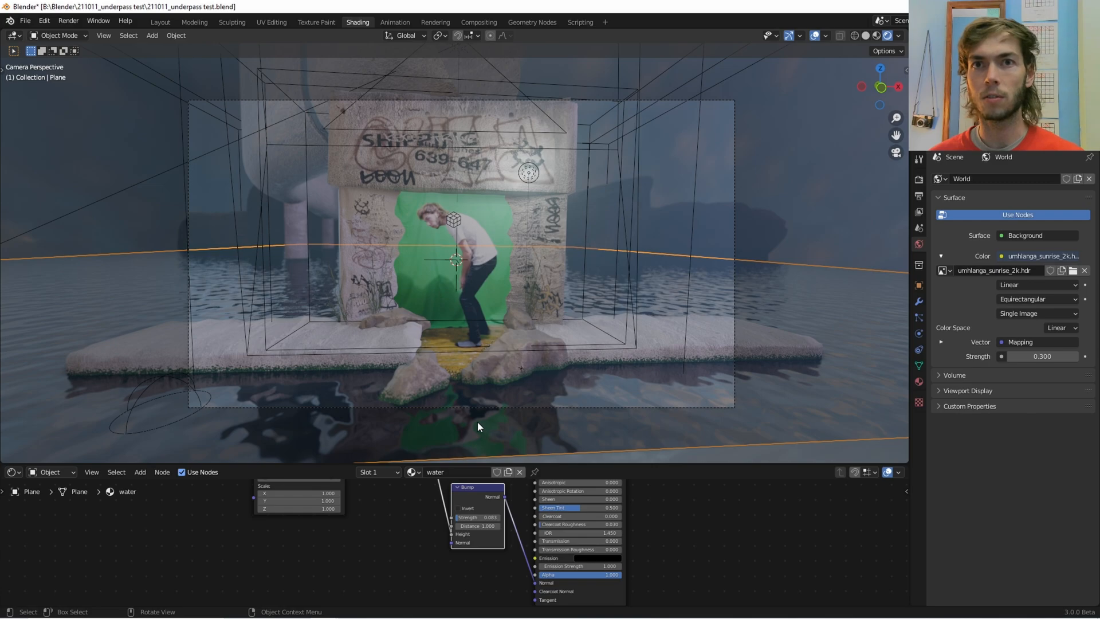
{"action": "mouse_move", "coordinate": [432, 446]}
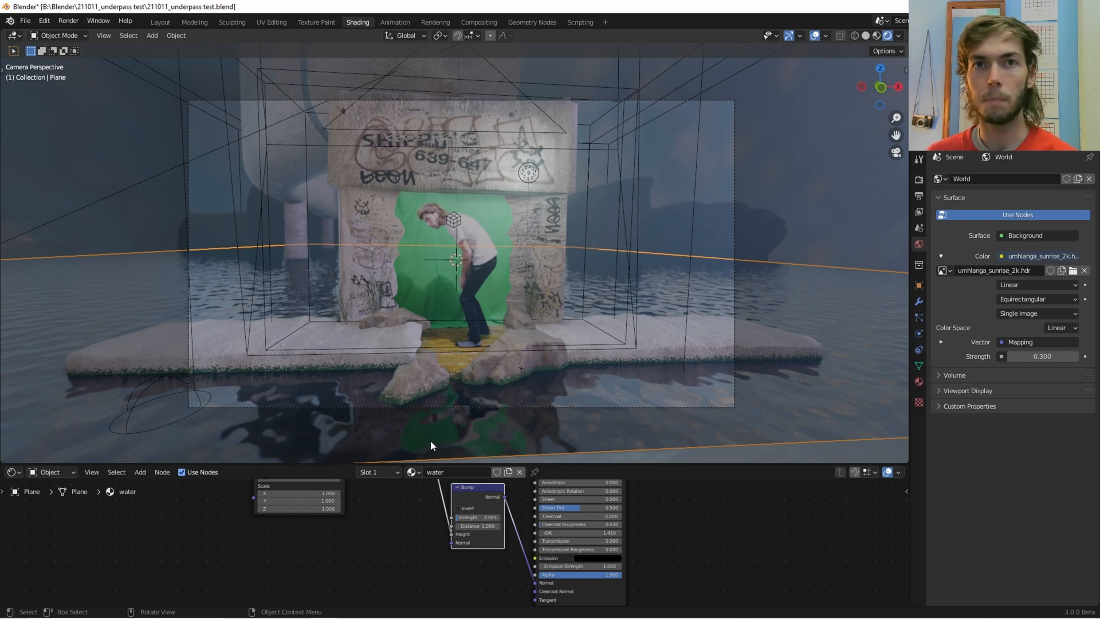
{"action": "mouse_move", "coordinate": [511, 448]}
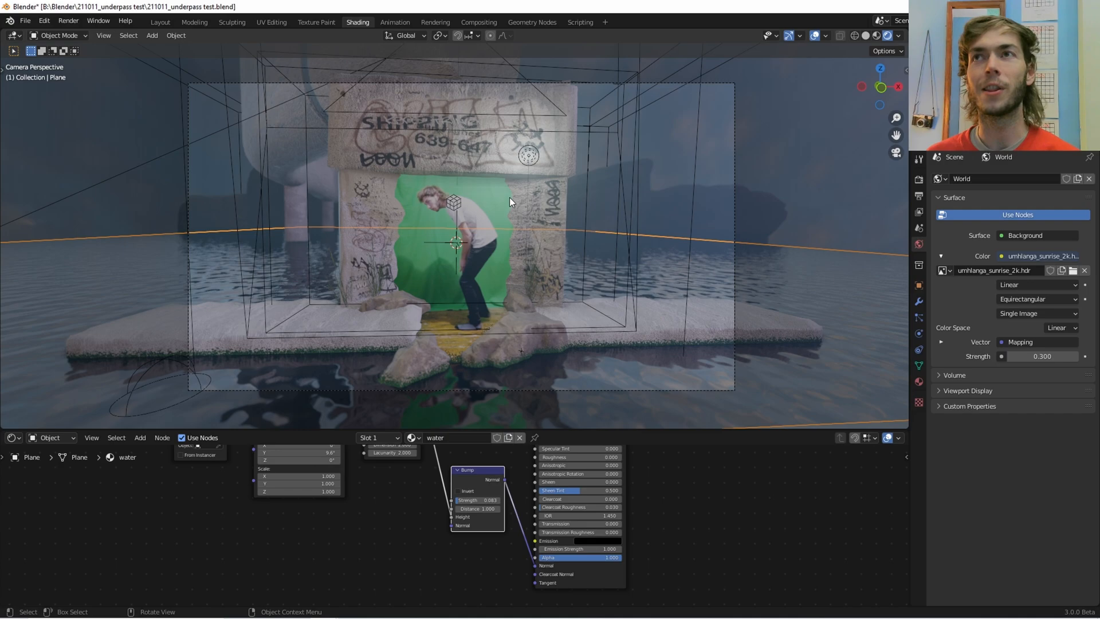
{"action": "mouse_move", "coordinate": [505, 235]}
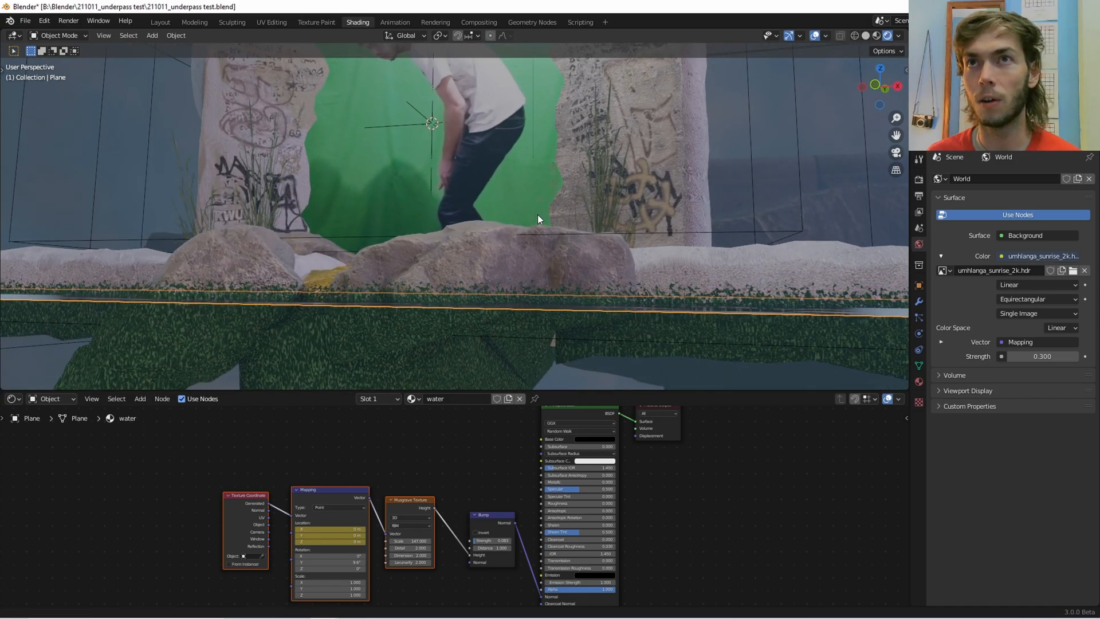
Step: Play the timeline forward to frame 97 where the Mapping location has shifted
{"action": "left_click_drag", "start_coordinate": [539, 218], "coordinate": [638, 330]}
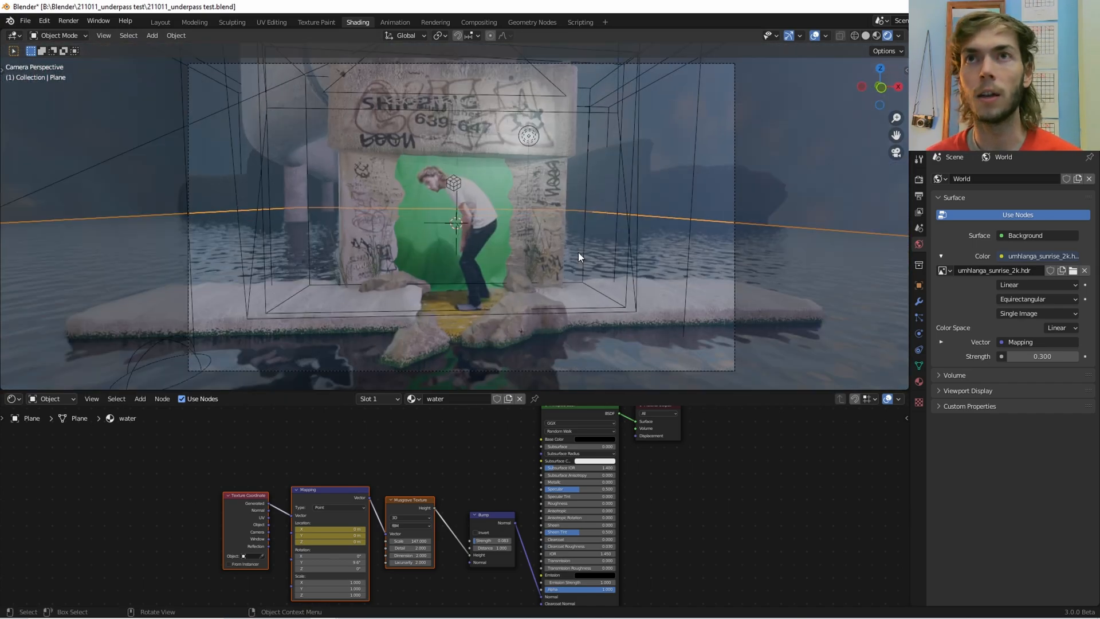
{"action": "key", "text": "space"}
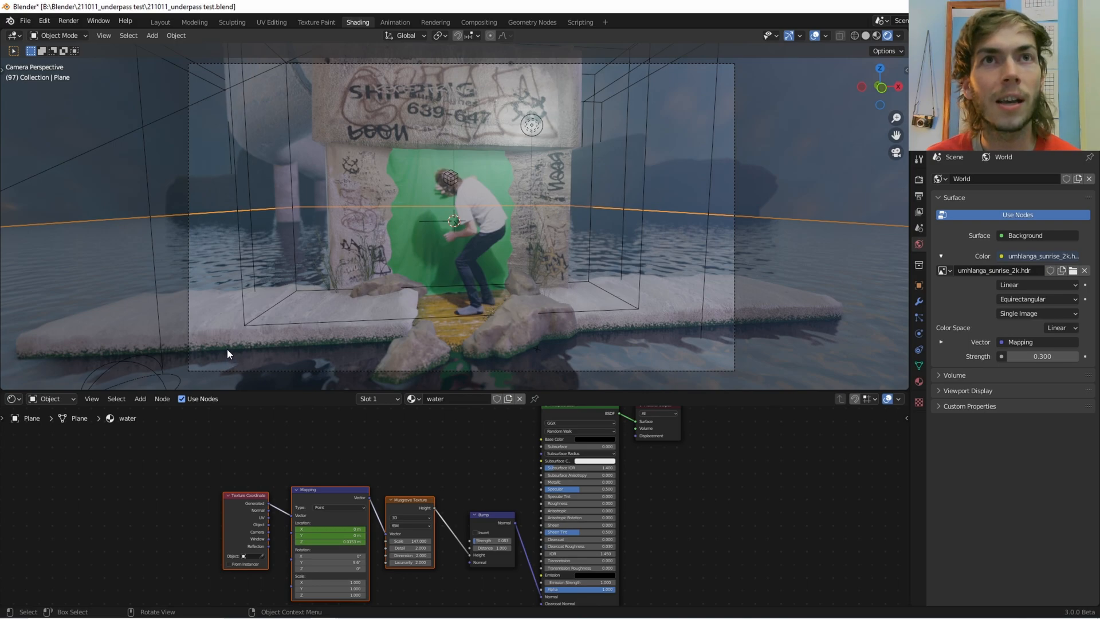
{"action": "mouse_move", "coordinate": [329, 351]}
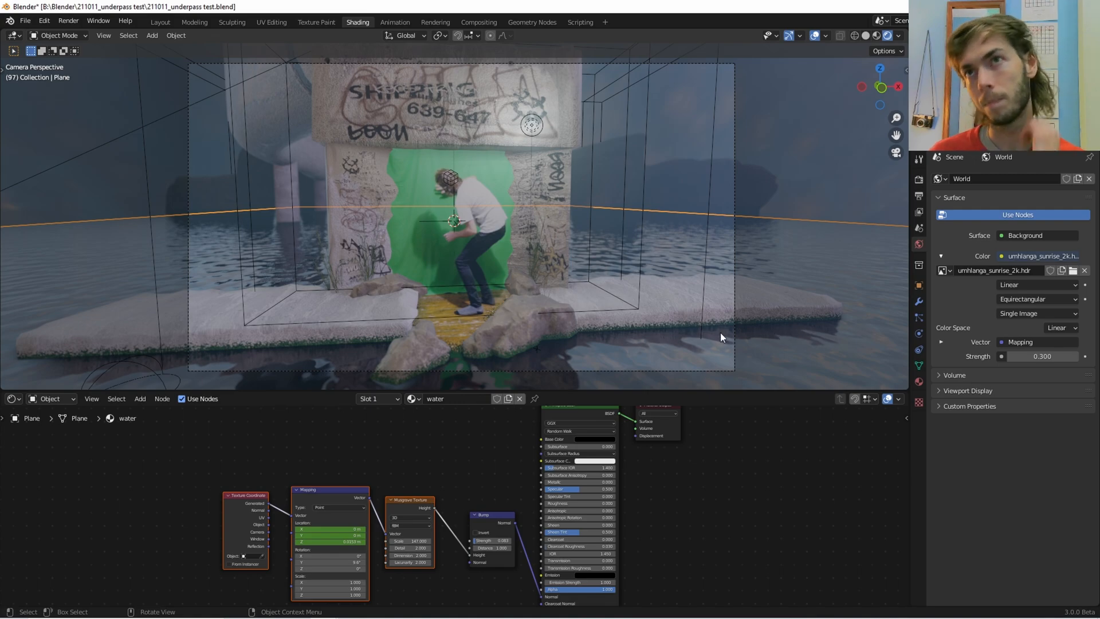
{"action": "mouse_move", "coordinate": [776, 315]}
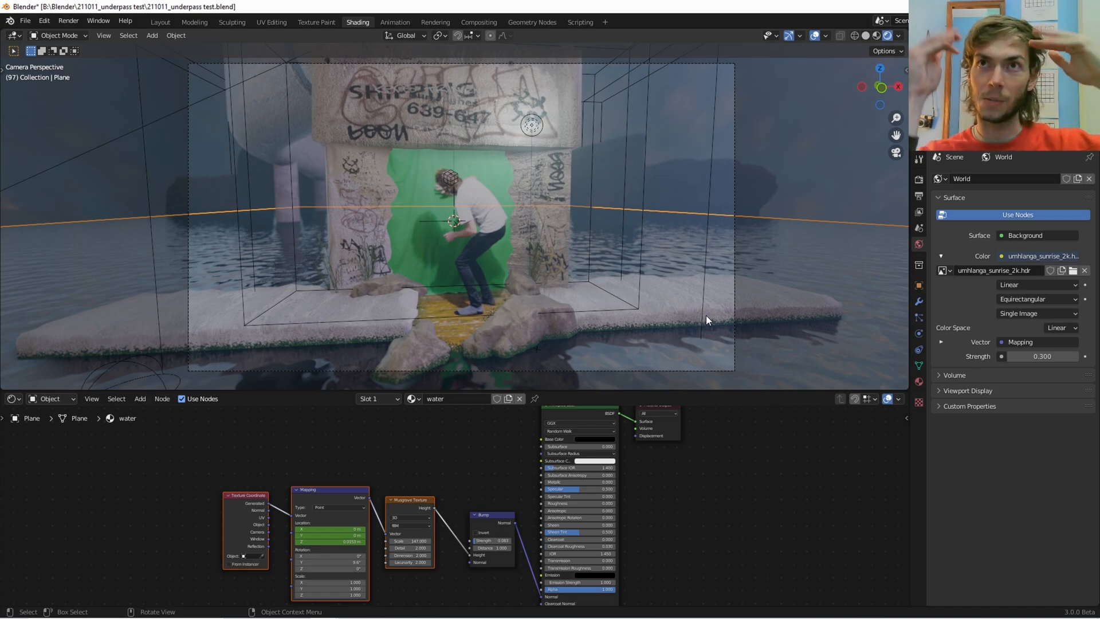
{"action": "mouse_move", "coordinate": [680, 367]}
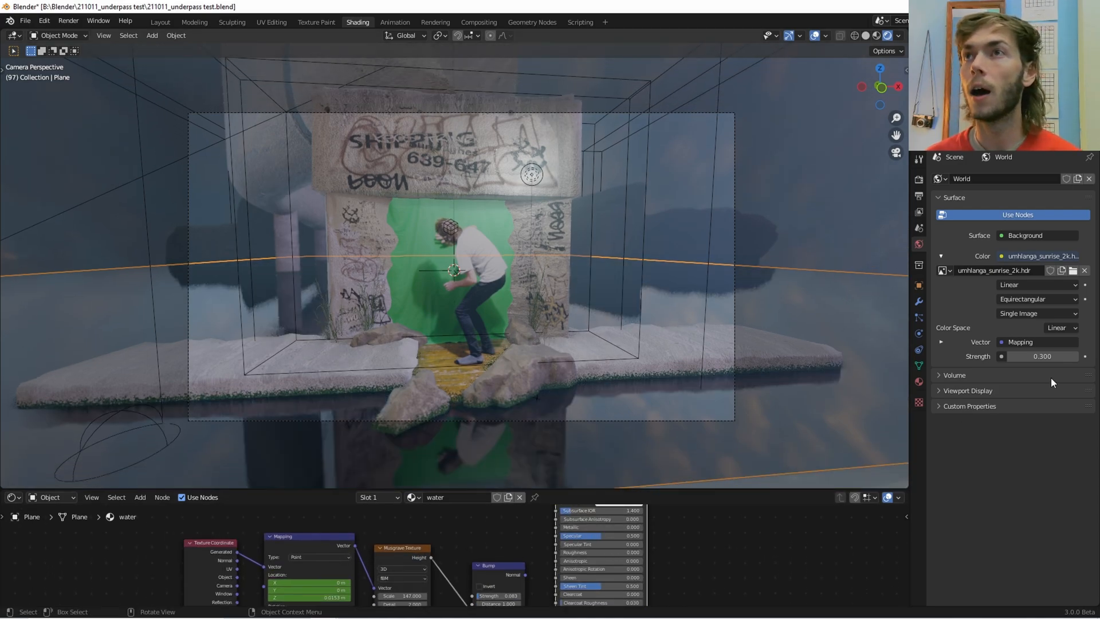
Step: Show the plane's eevee water Geometry Nodes modifier and its displacement node tree
{"action": "left_click", "coordinate": [918, 300]}
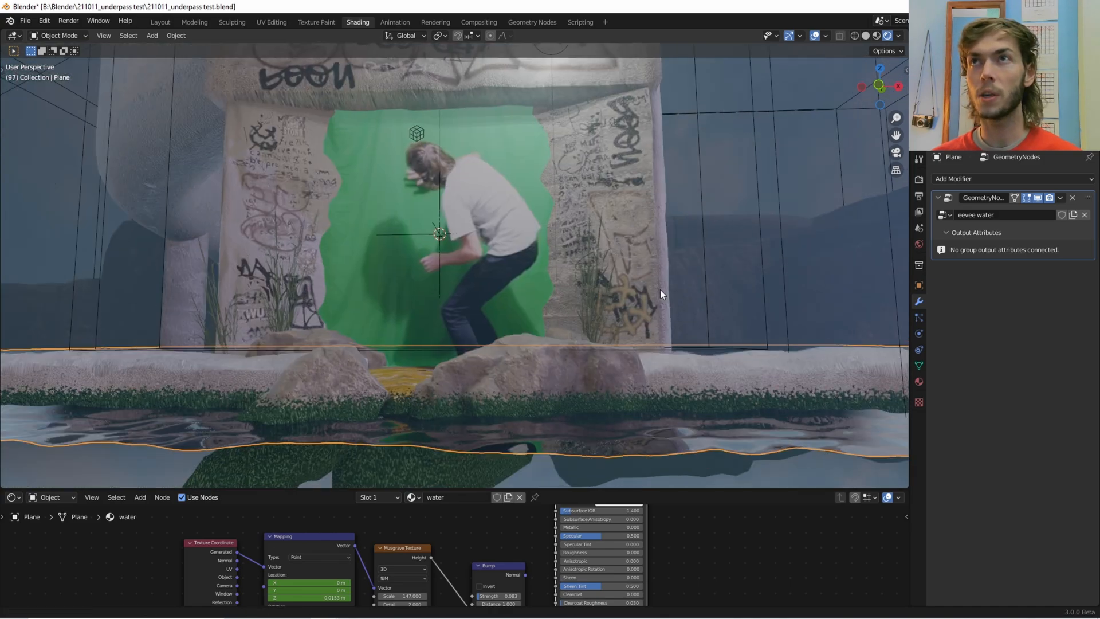
{"action": "left_click", "coordinate": [918, 214]}
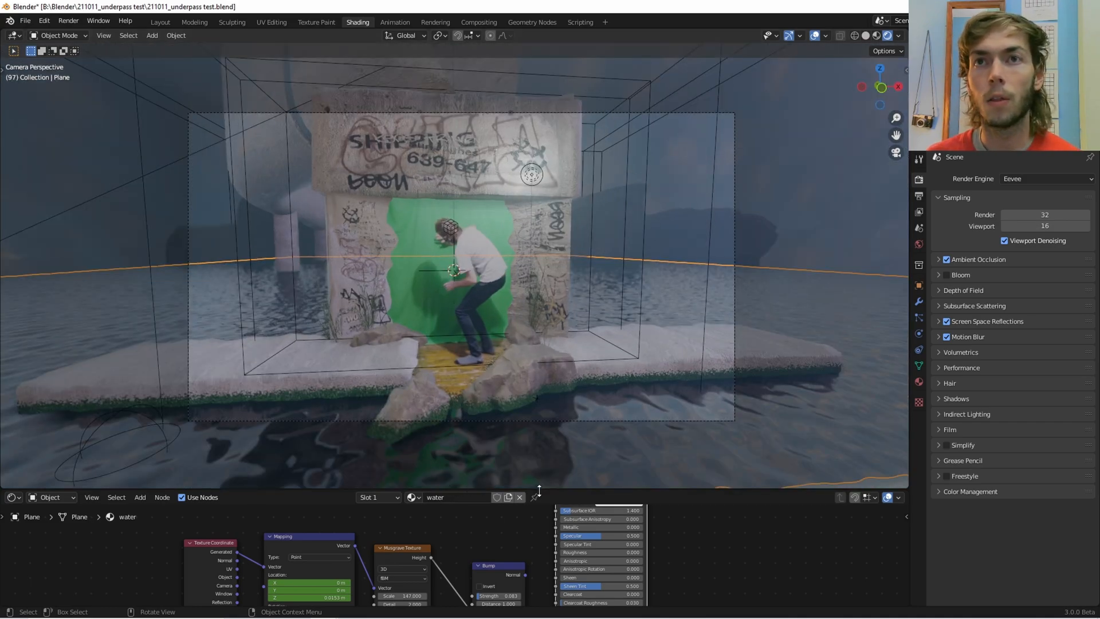
{"action": "mouse_move", "coordinate": [736, 223]}
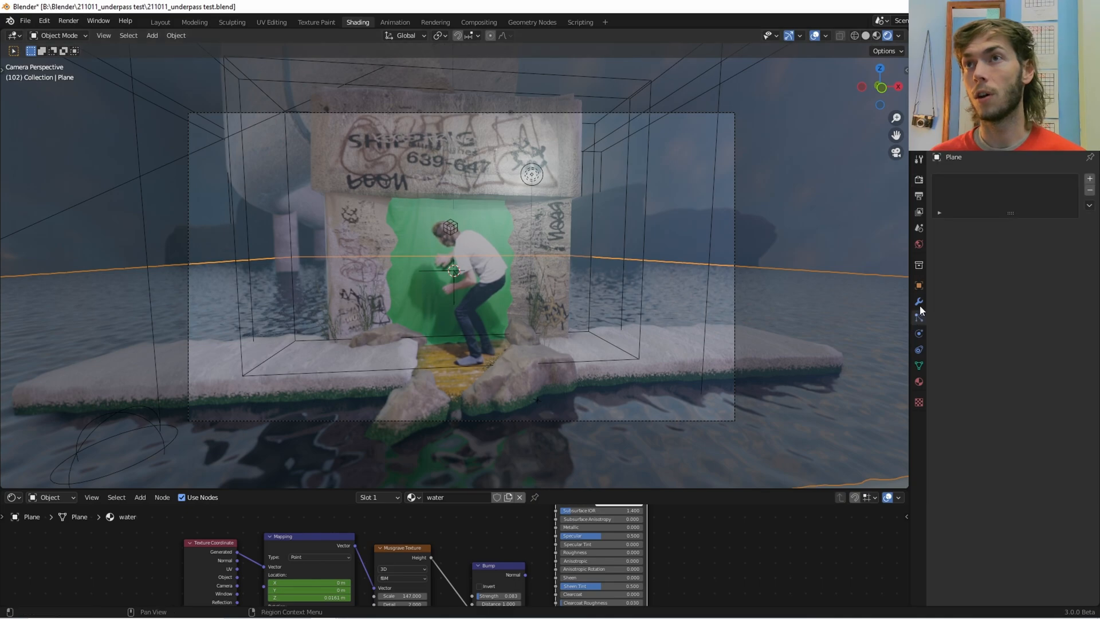
{"action": "left_click", "coordinate": [918, 300]}
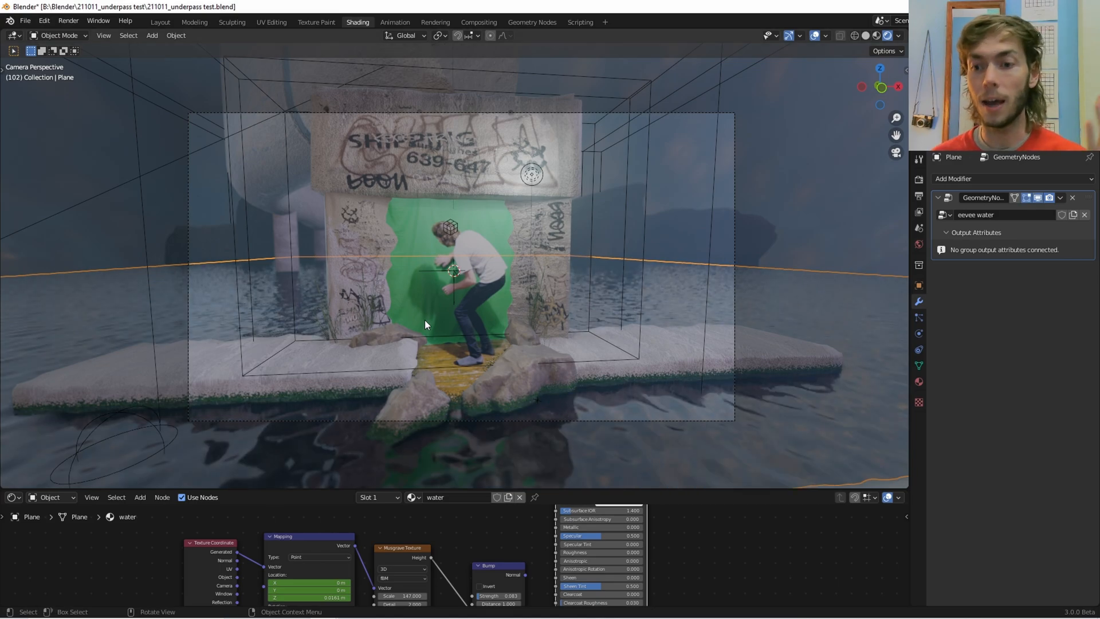
{"action": "mouse_move", "coordinate": [492, 386]}
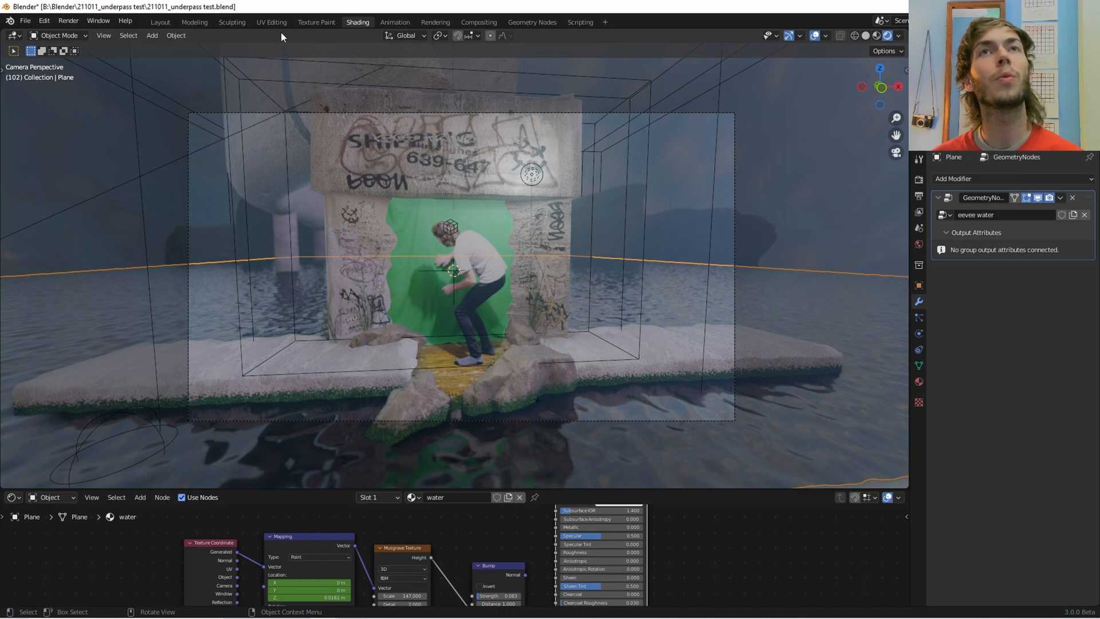
{"action": "mouse_move", "coordinate": [512, 36]}
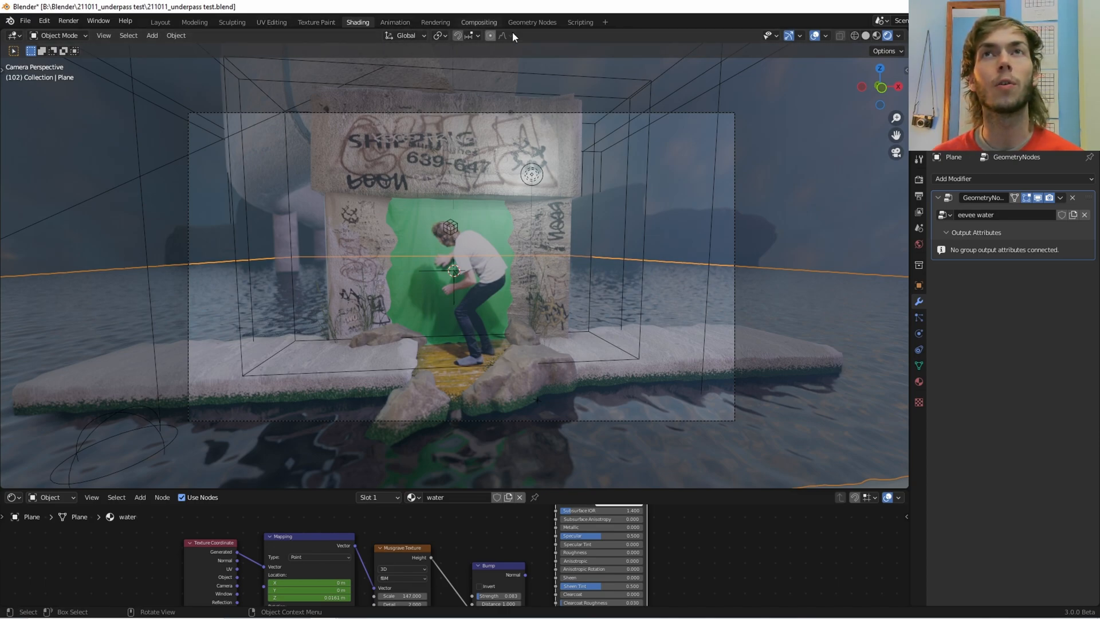
{"action": "left_click", "coordinate": [531, 22]}
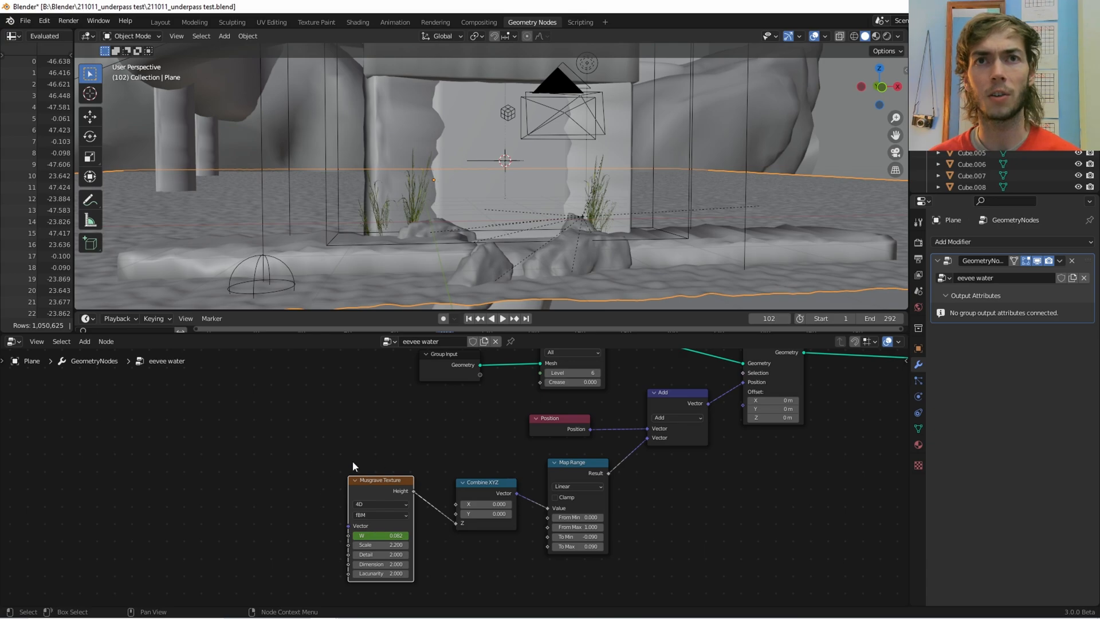
{"action": "mouse_move", "coordinate": [748, 466]}
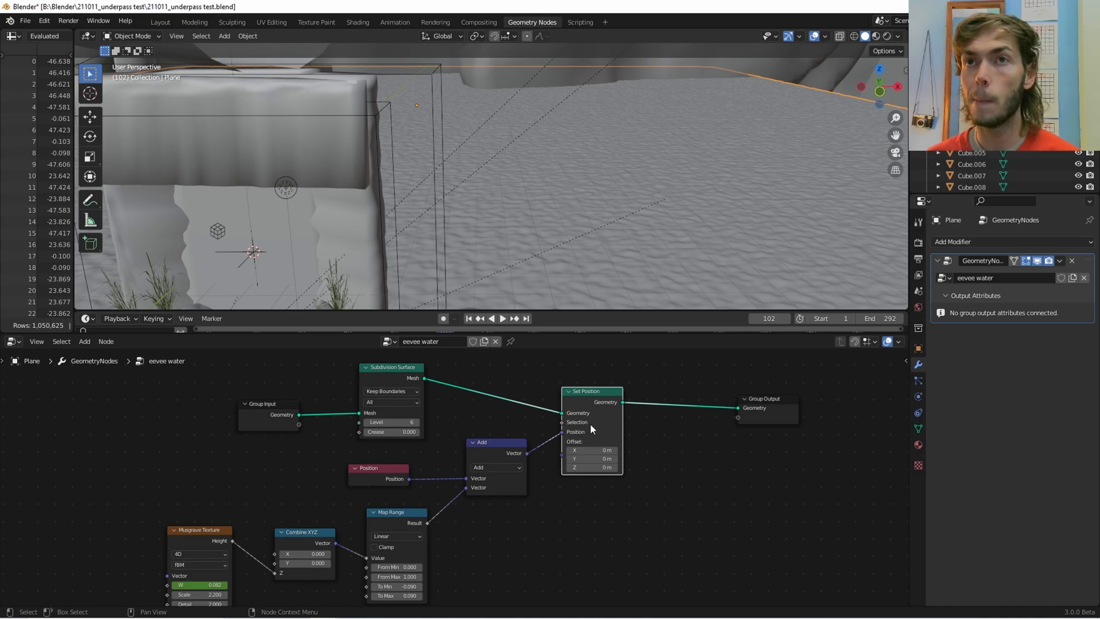
{"action": "mouse_move", "coordinate": [606, 419]}
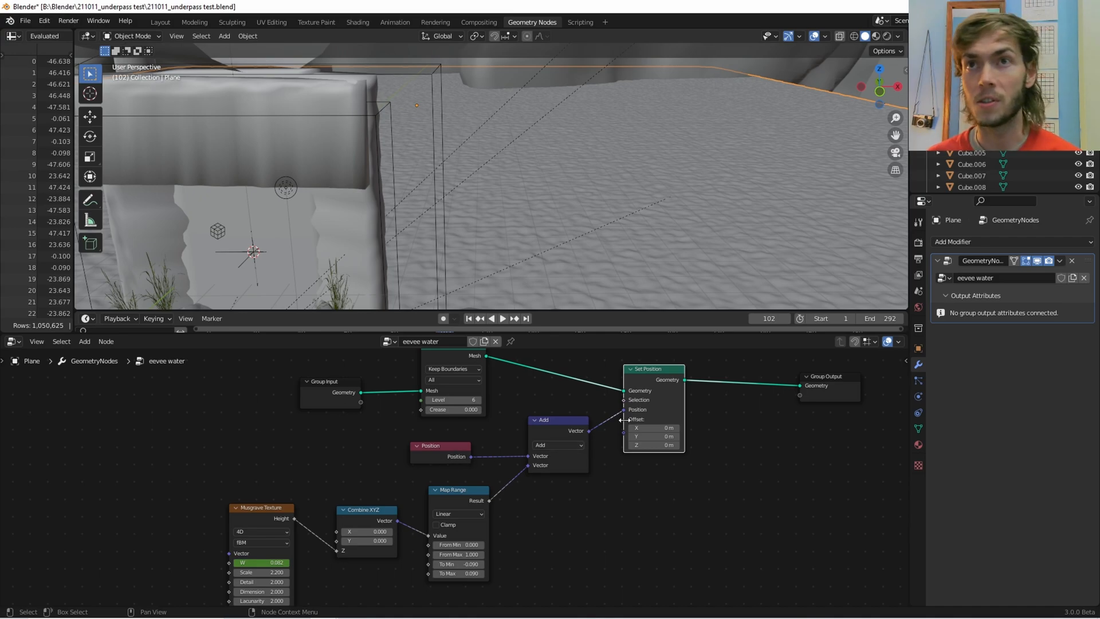
{"action": "mouse_move", "coordinate": [621, 416]}
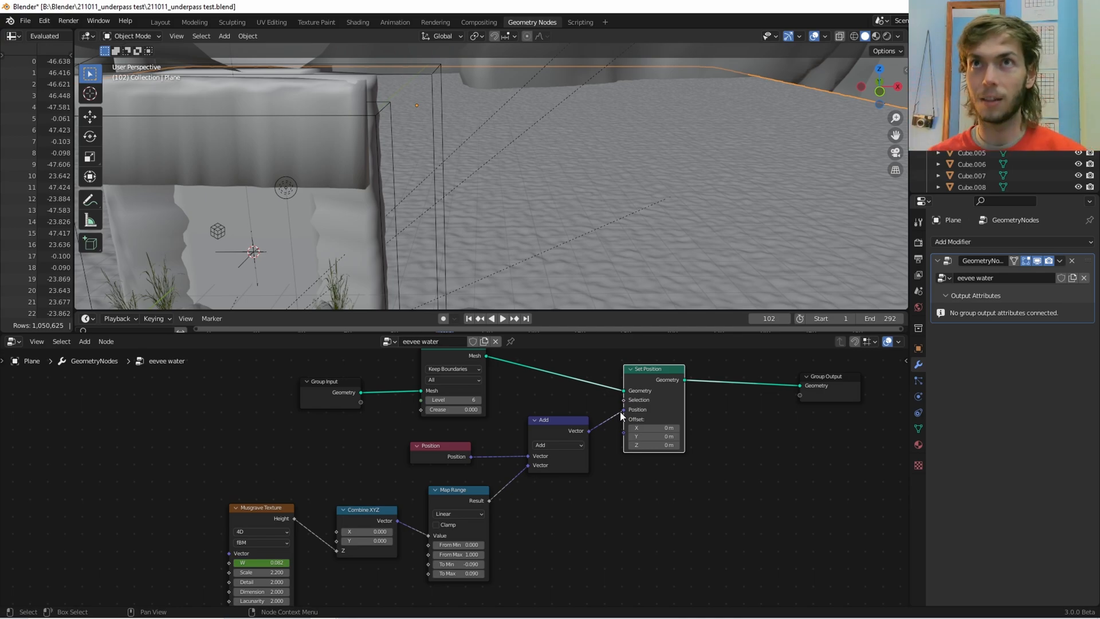
{"action": "mouse_move", "coordinate": [509, 451]}
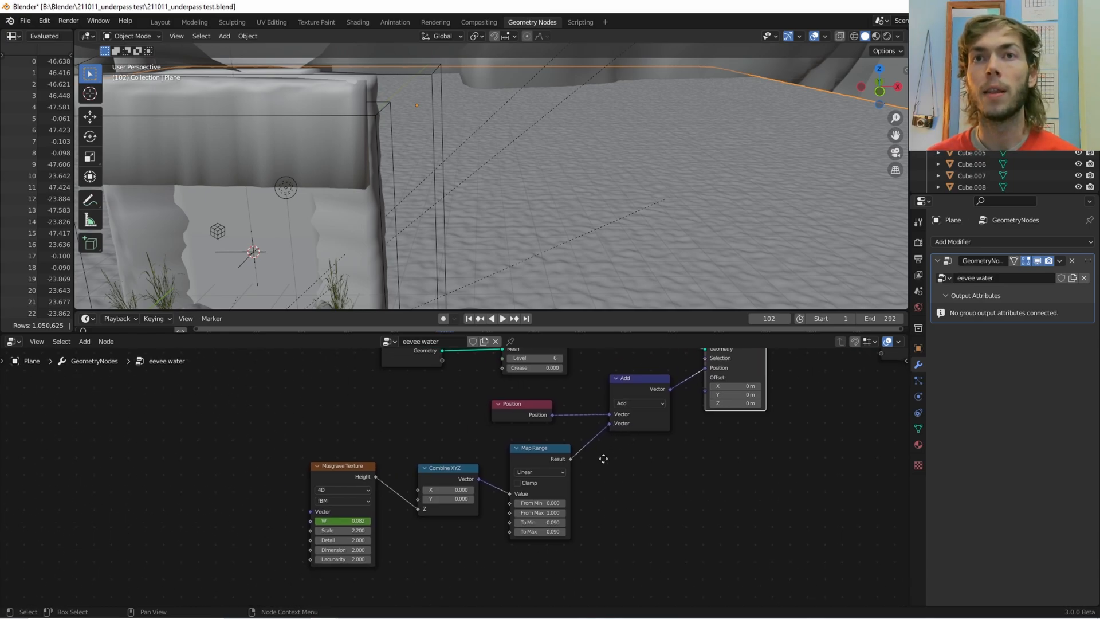
{"action": "mouse_move", "coordinate": [639, 413]}
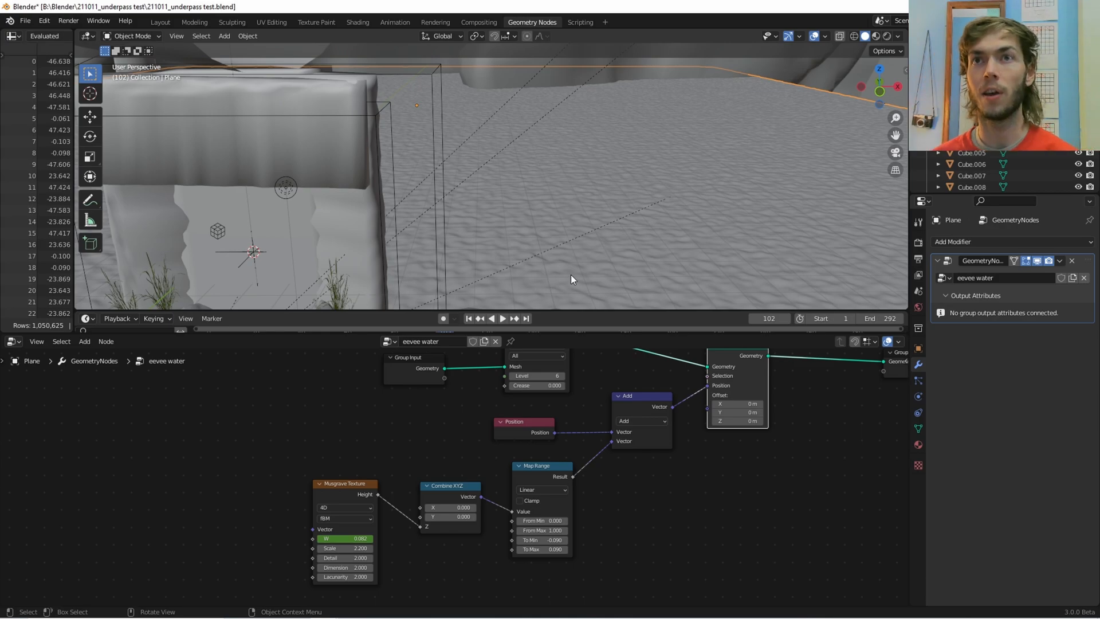
{"action": "mouse_move", "coordinate": [619, 505]}
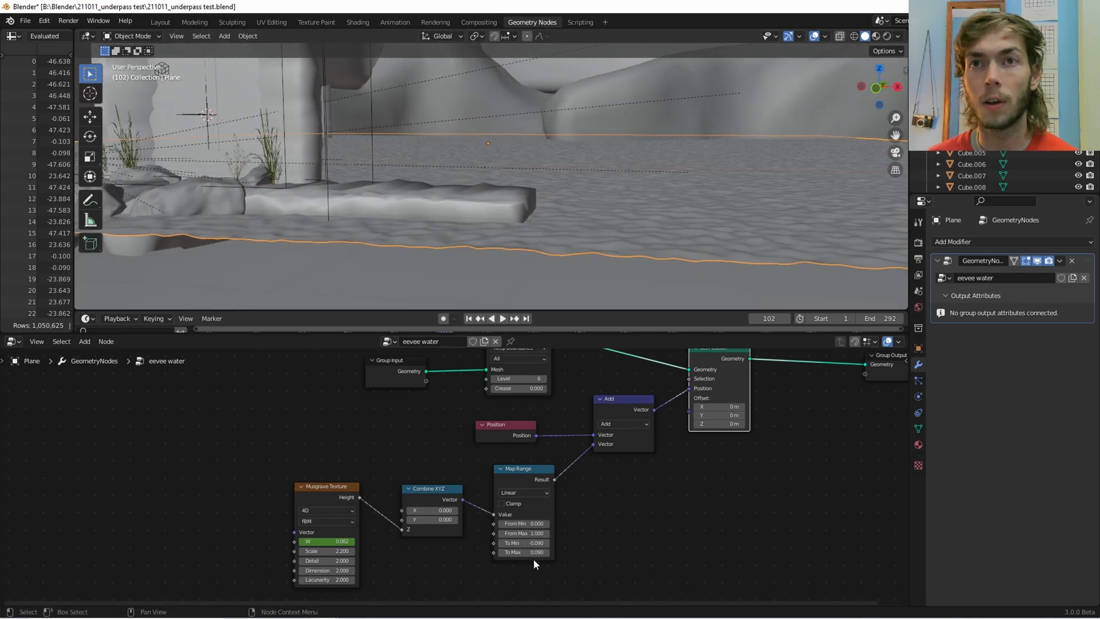
Step: Raise the Map Range To Max to exaggerate the waves, then revert to subtle ripples
{"action": "double_click", "coordinate": [522, 552]}
{"action": "type", "text": "3.000"}
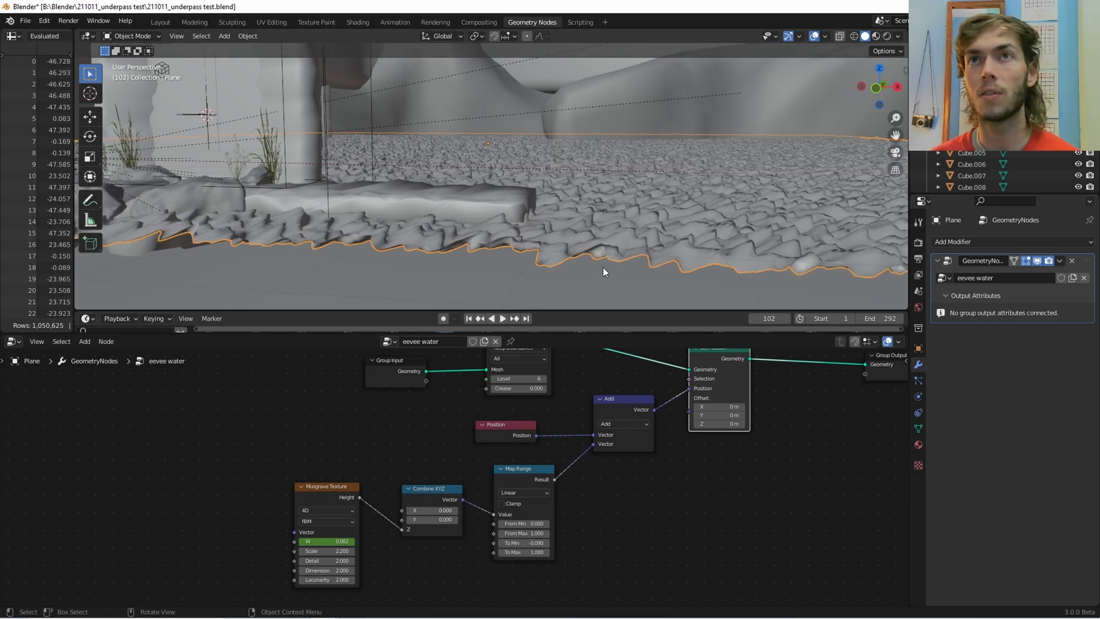
{"action": "left_click_drag", "start_coordinate": [604, 273], "coordinate": [559, 267]}
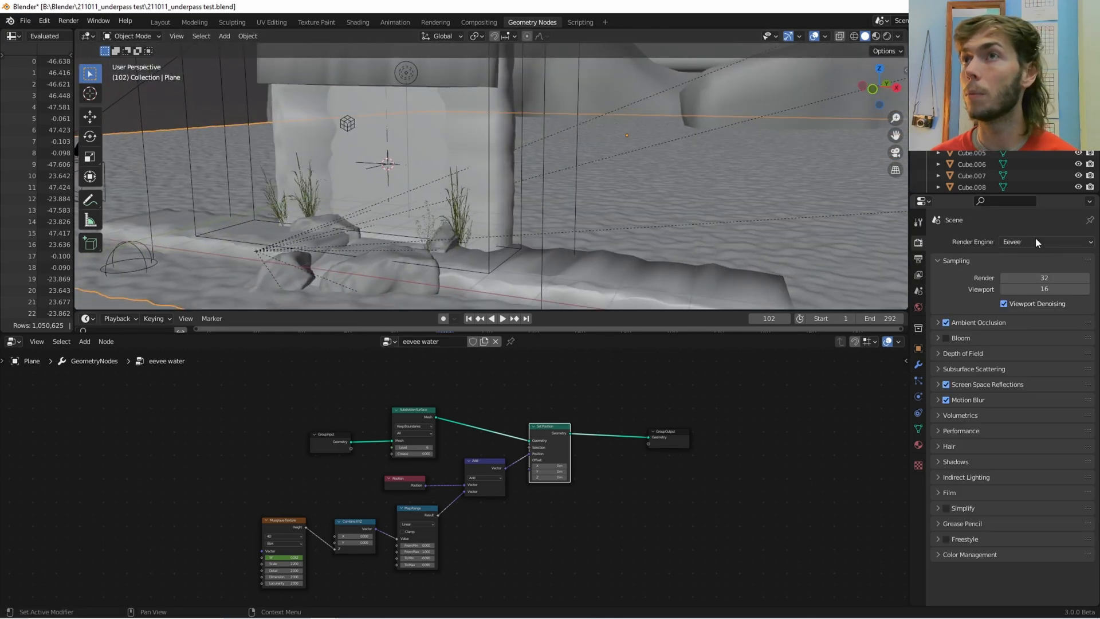
Step: Set the render engine to Cycles from the Render Engine dropdown
{"action": "left_click", "coordinate": [1046, 242]}
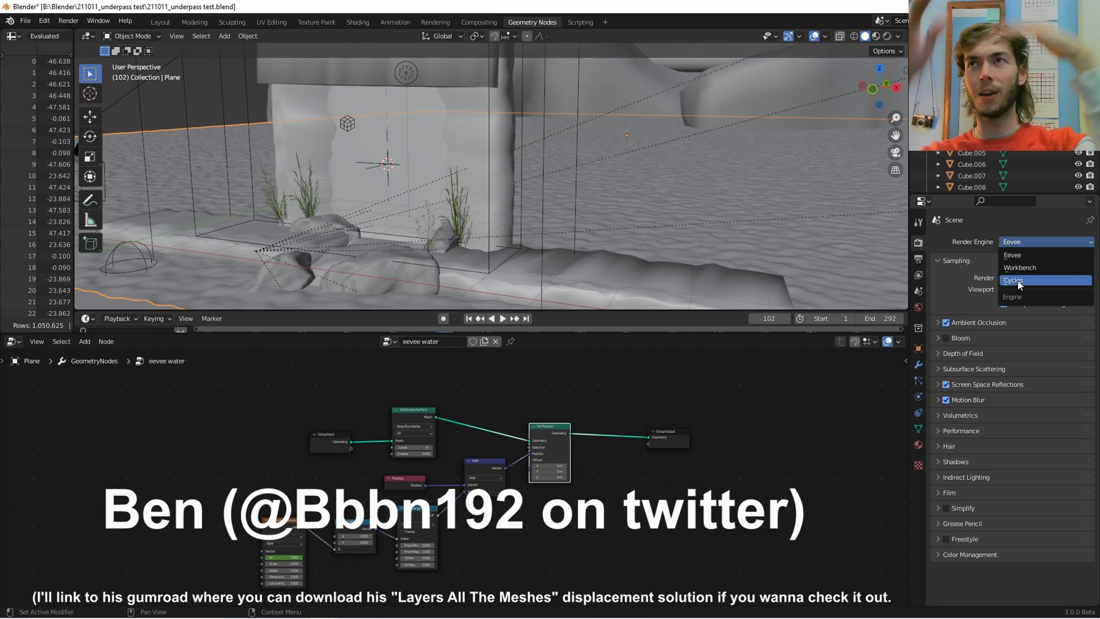
{"action": "left_click", "coordinate": [1015, 280]}
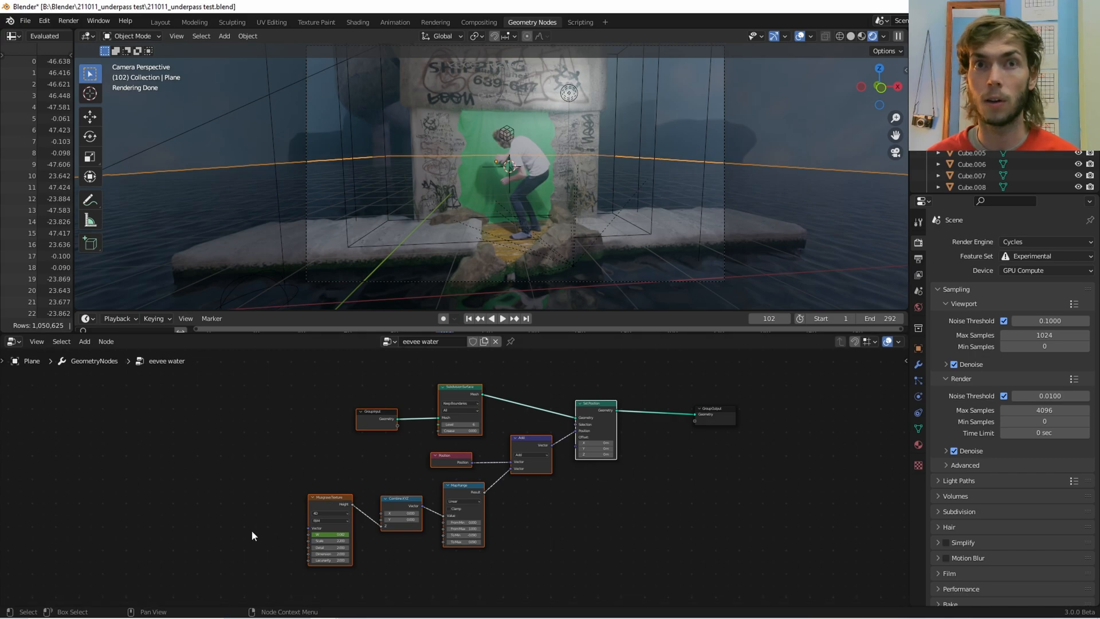
{"action": "mouse_move", "coordinate": [227, 459]}
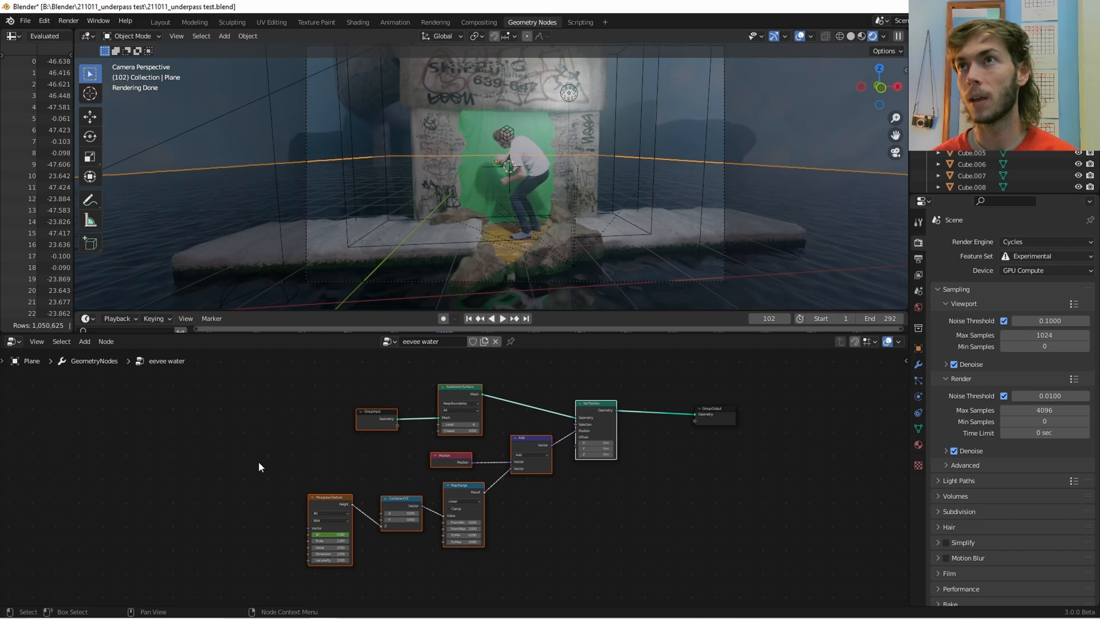
{"action": "mouse_move", "coordinate": [419, 580]}
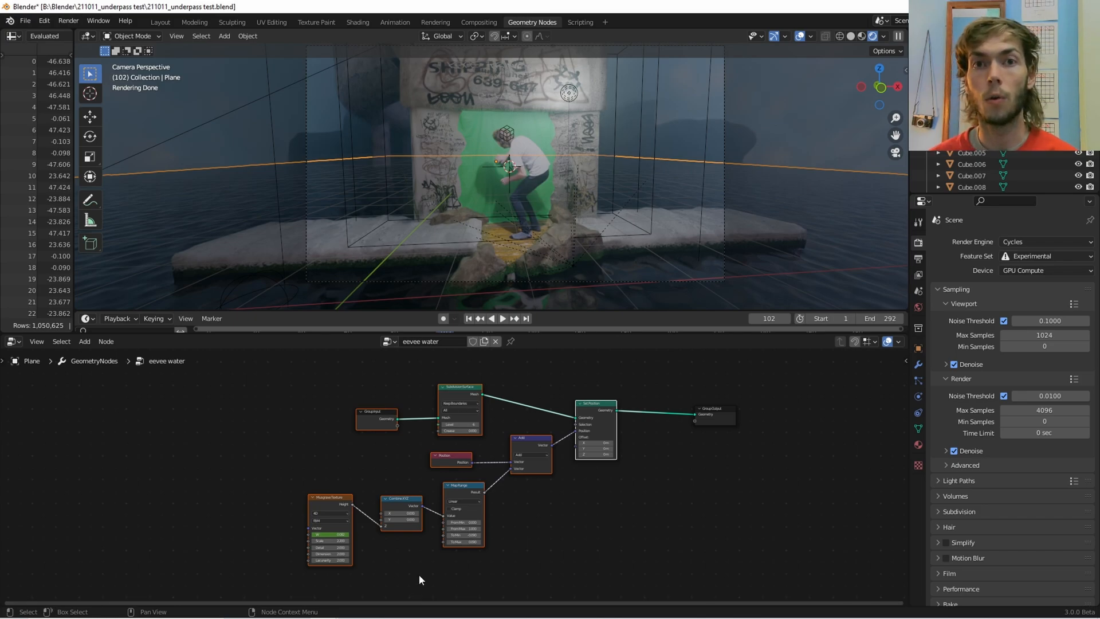